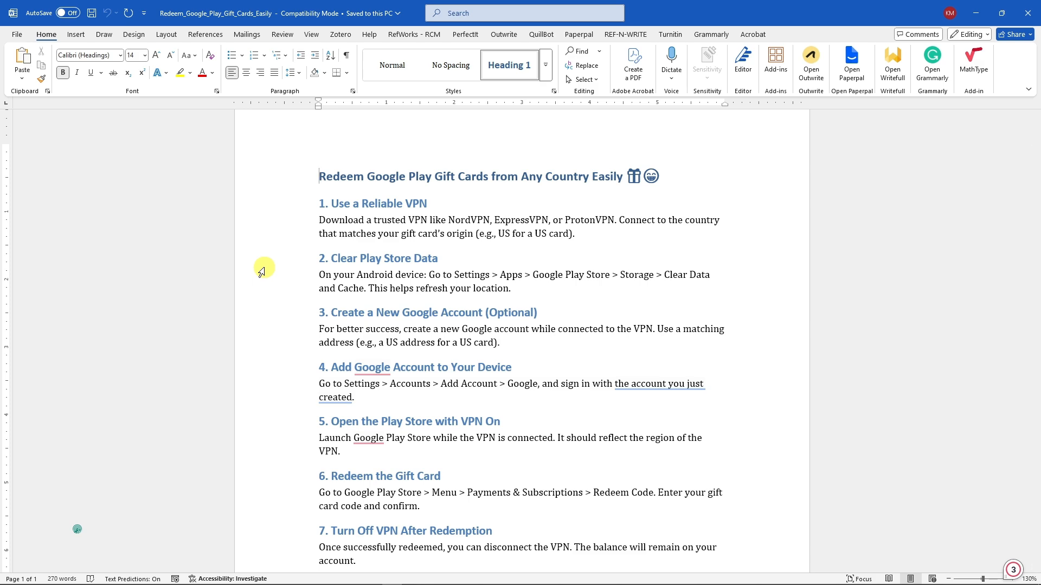
mouse_move(535, 186)
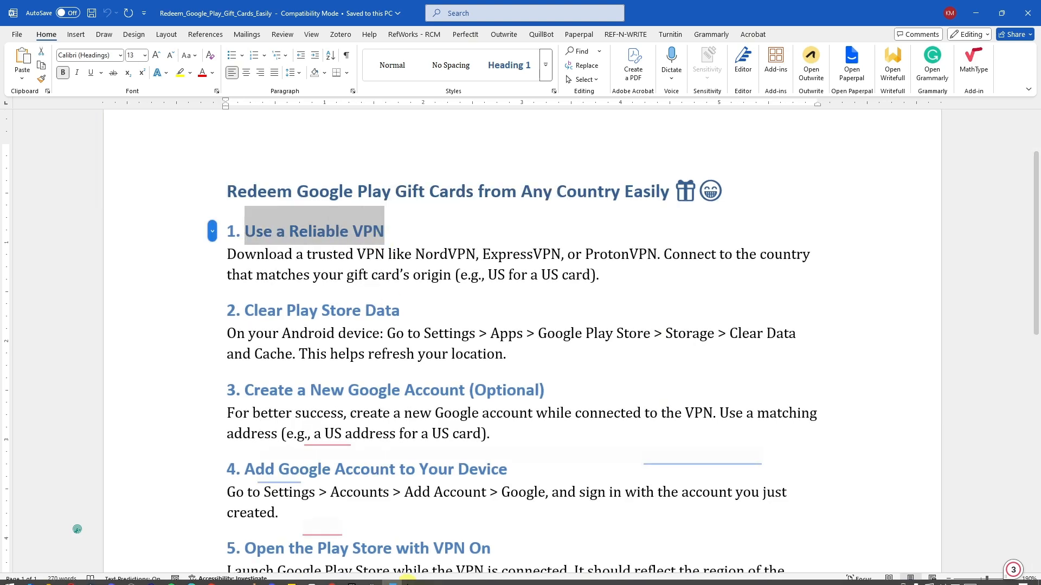
Move through the Word guide text, scrolling down the gift card steps
click(503, 244)
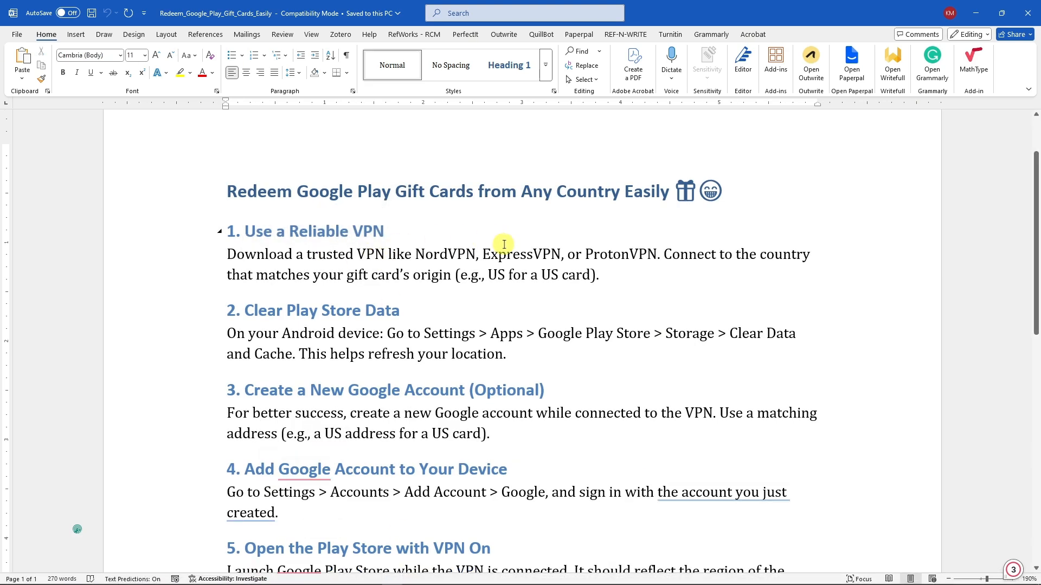
double_click(445, 254)
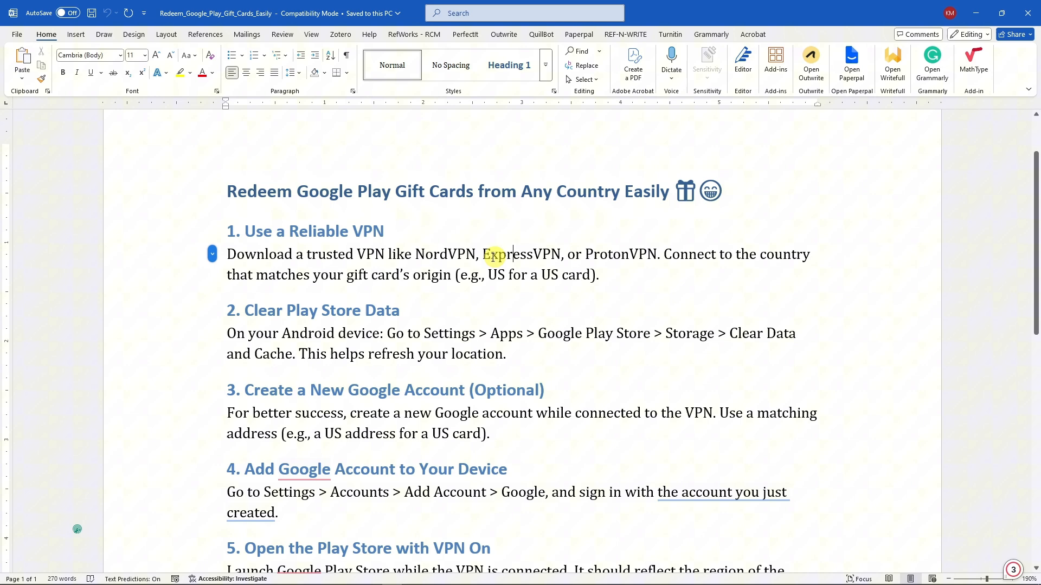
double_click(521, 254)
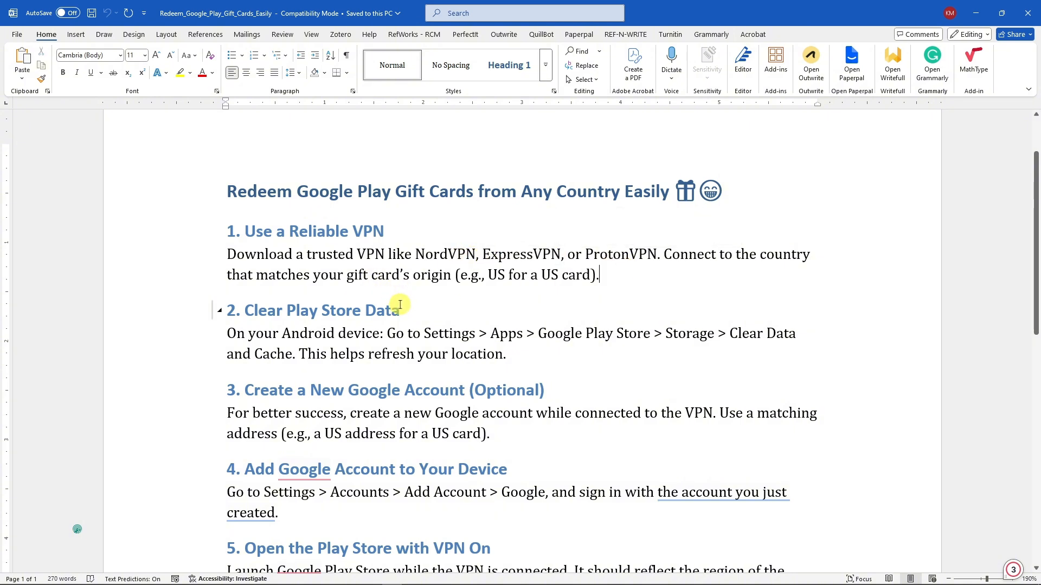
scroll(down, 3)
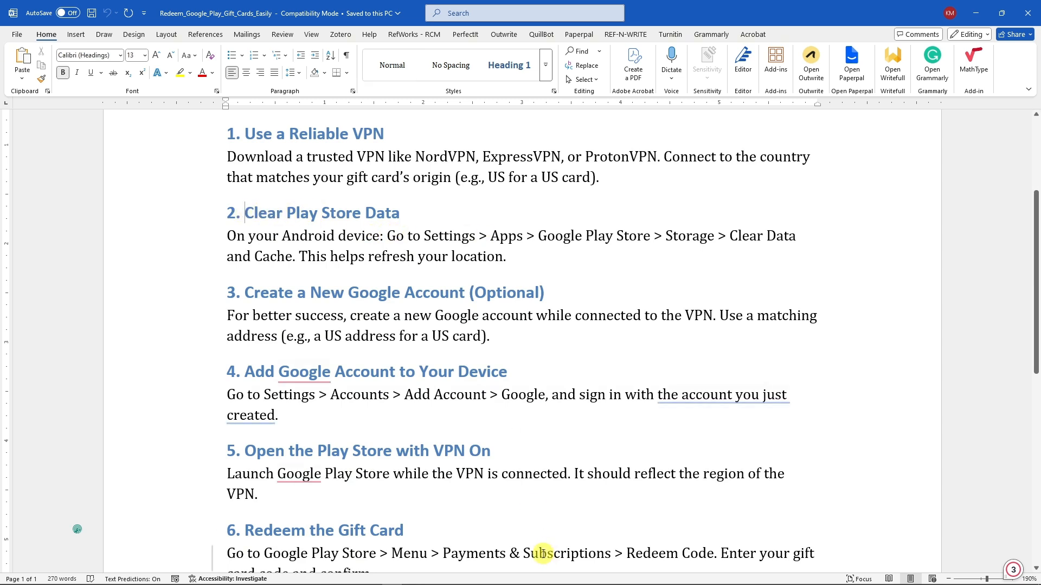
double_click(593, 235)
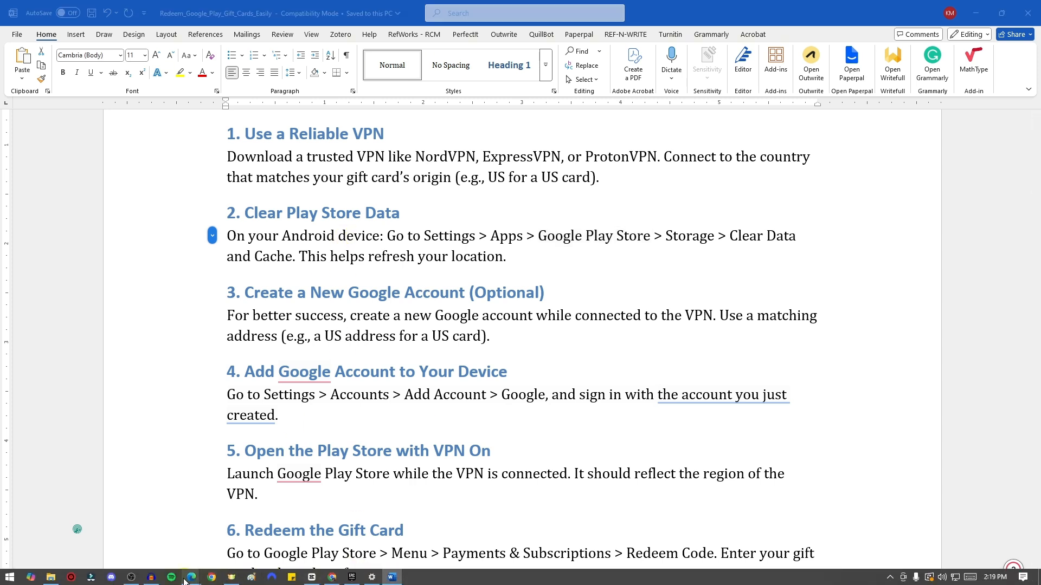
Bring the Google Play store Games page back on screen and scroll to its top
click(212, 576)
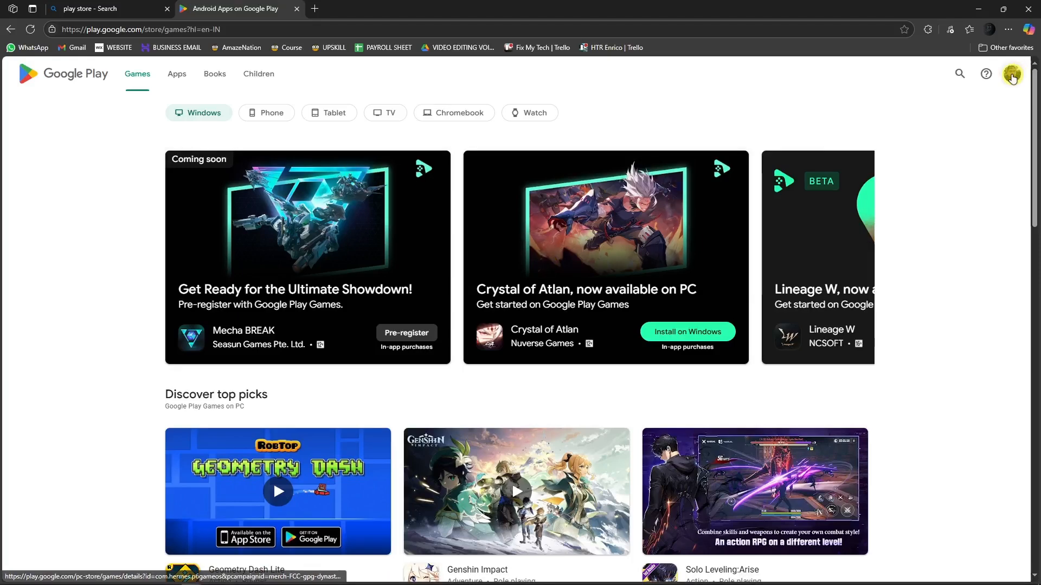
click(1011, 73)
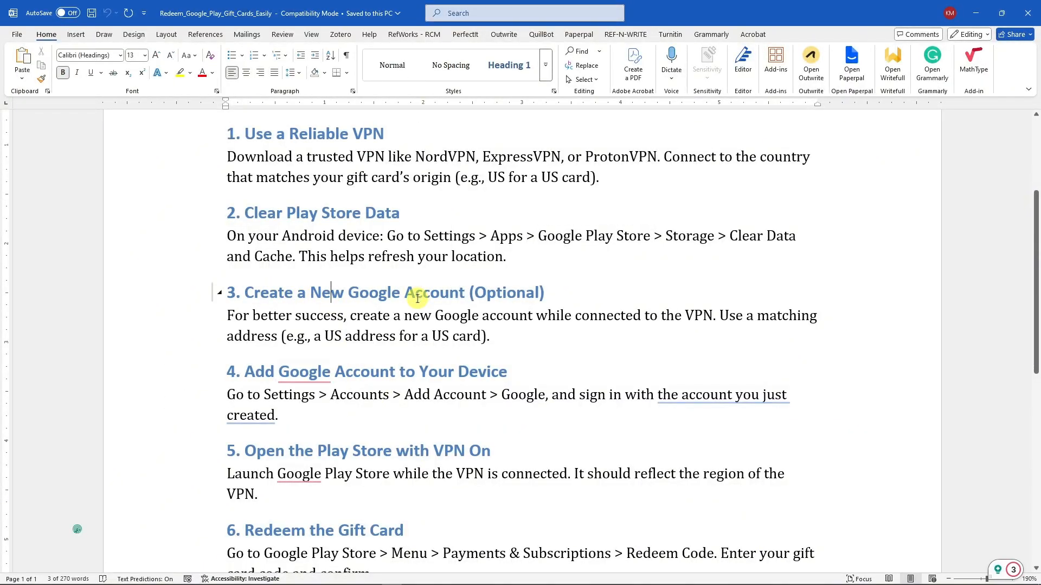
click(348, 316)
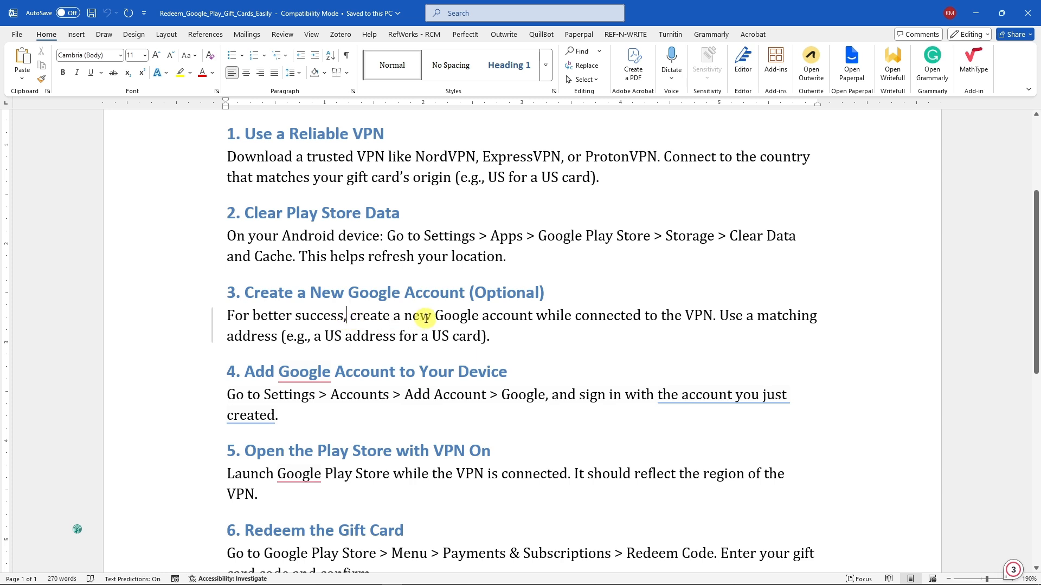
mouse_move(600, 321)
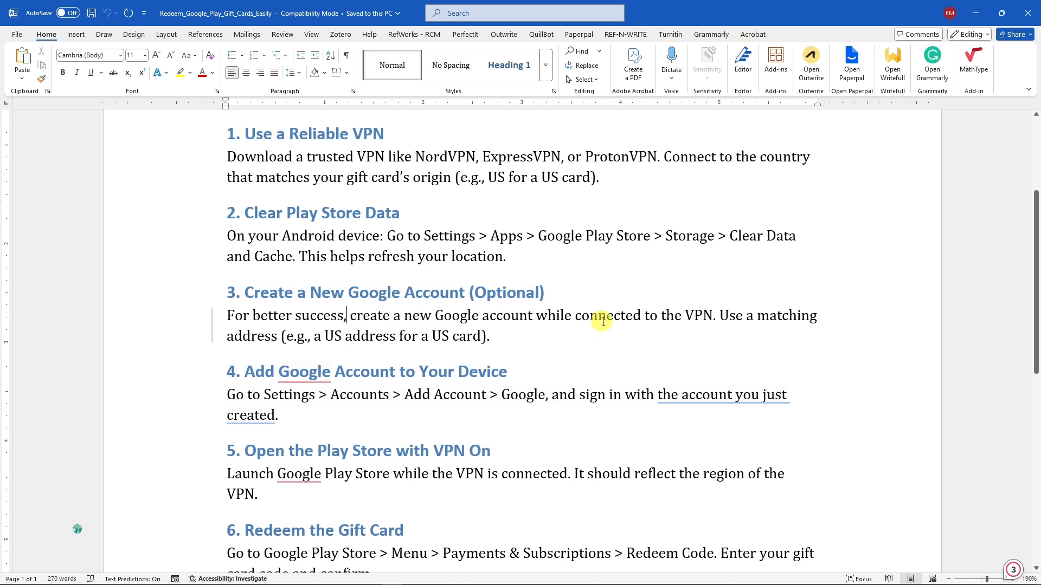
mouse_move(209, 577)
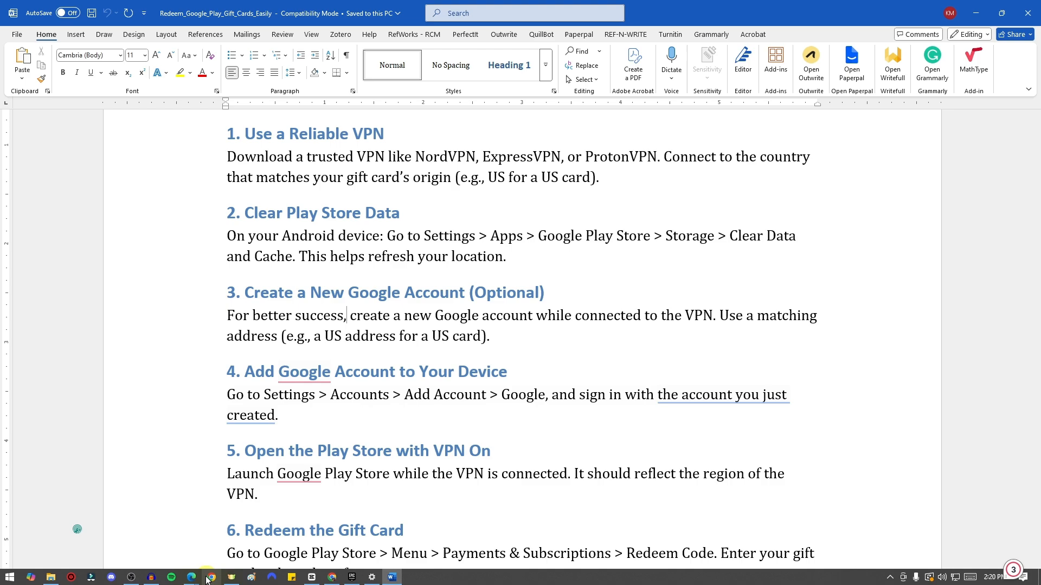
click(211, 576)
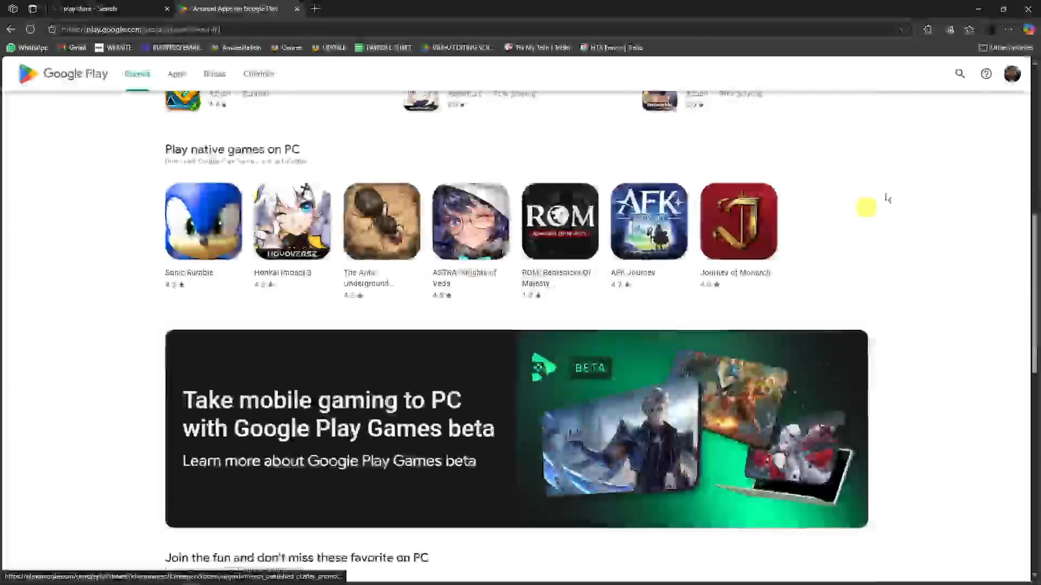
scroll(up, 3)
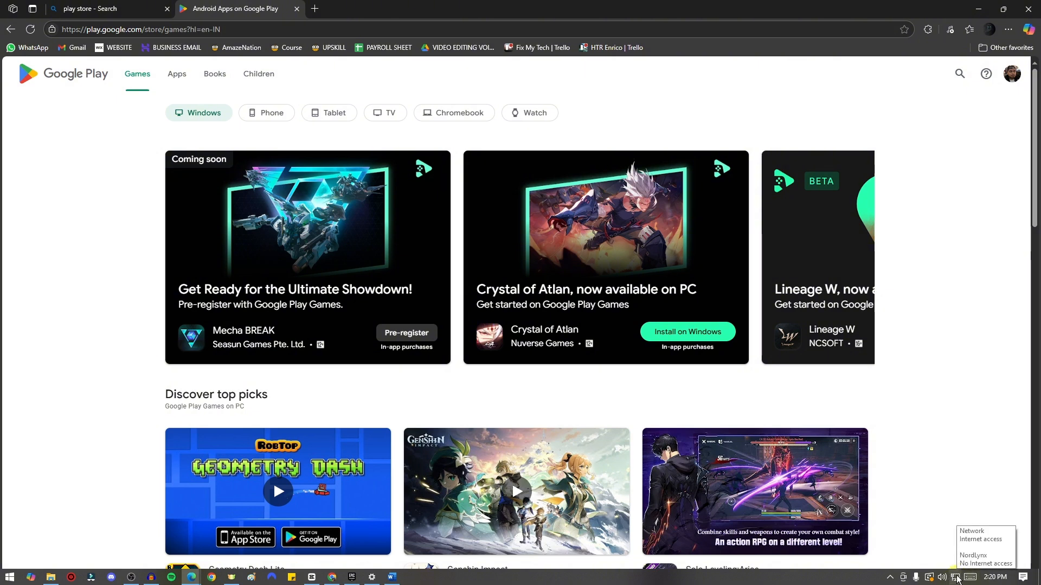
mouse_move(947, 339)
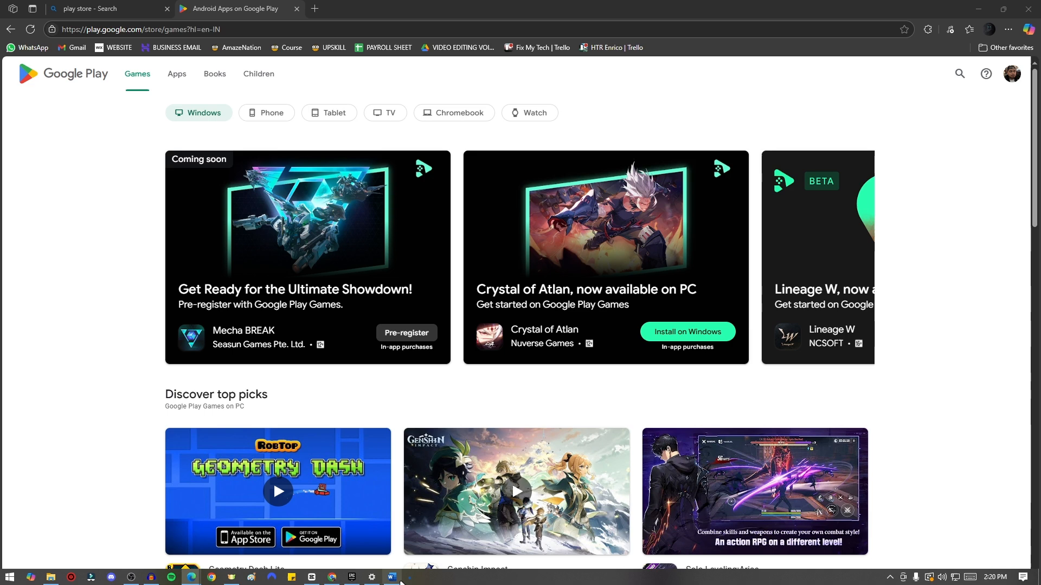
click(394, 577)
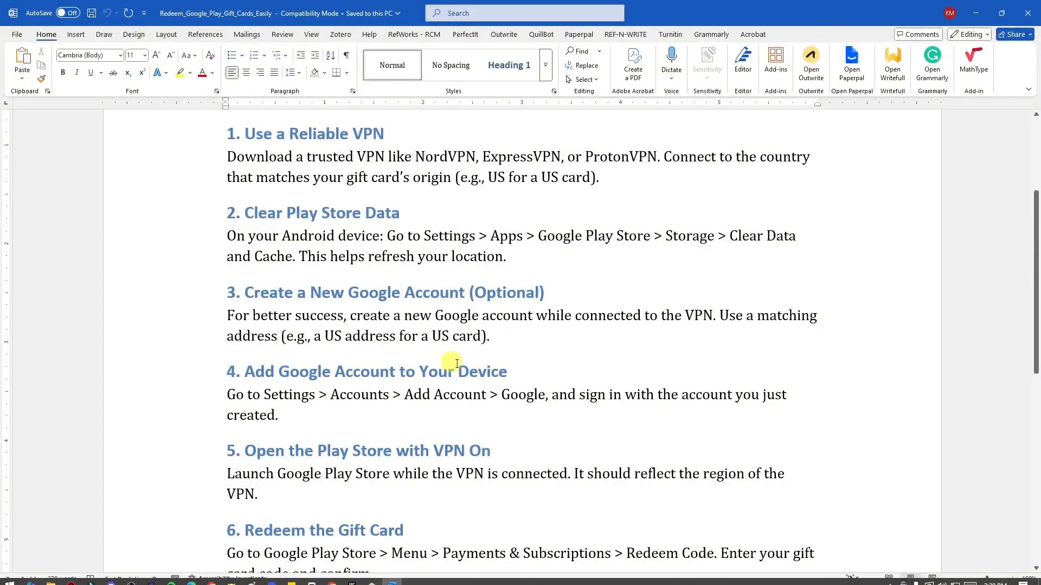
scroll(down, 3)
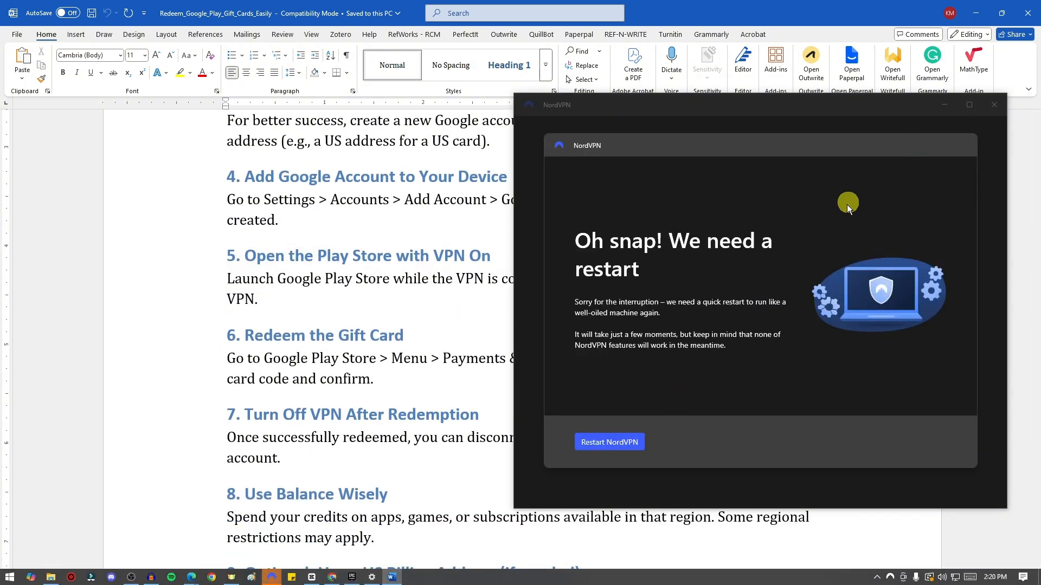
click(608, 442)
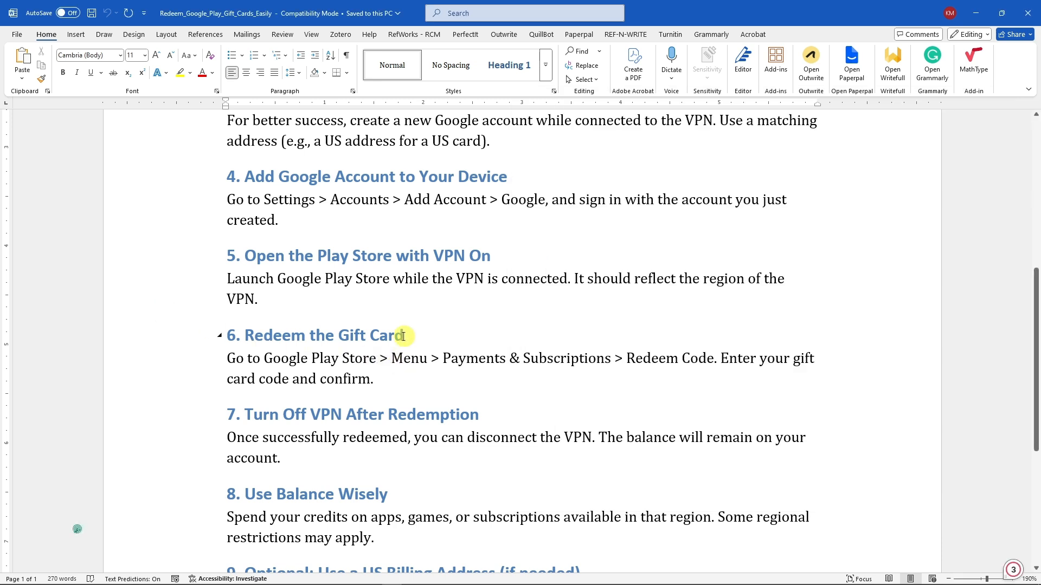
double_click(312, 335)
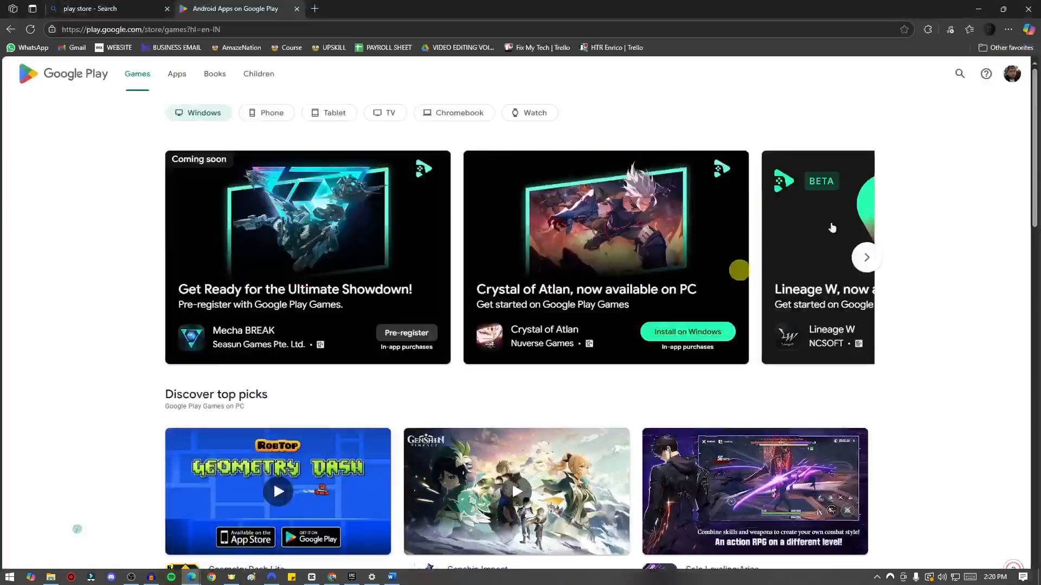
From the account menu, go to Settings and then Payments and subscriptions
click(1011, 73)
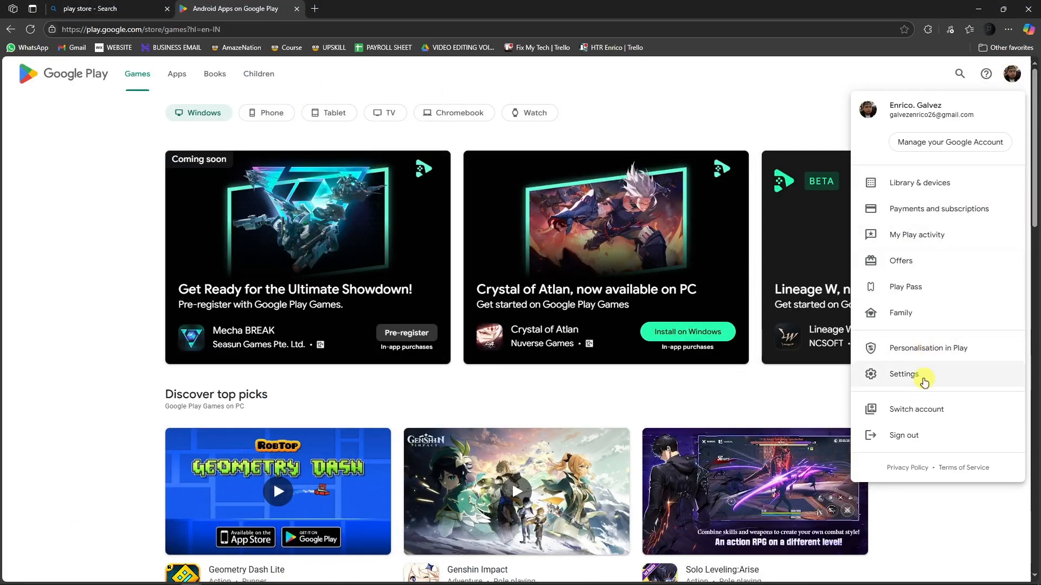
click(903, 374)
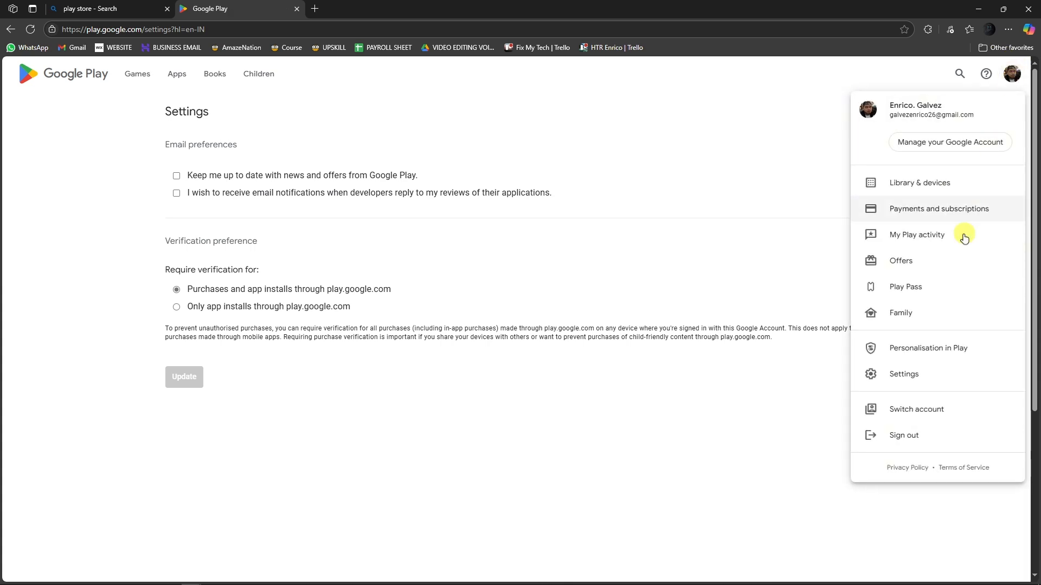
click(937, 209)
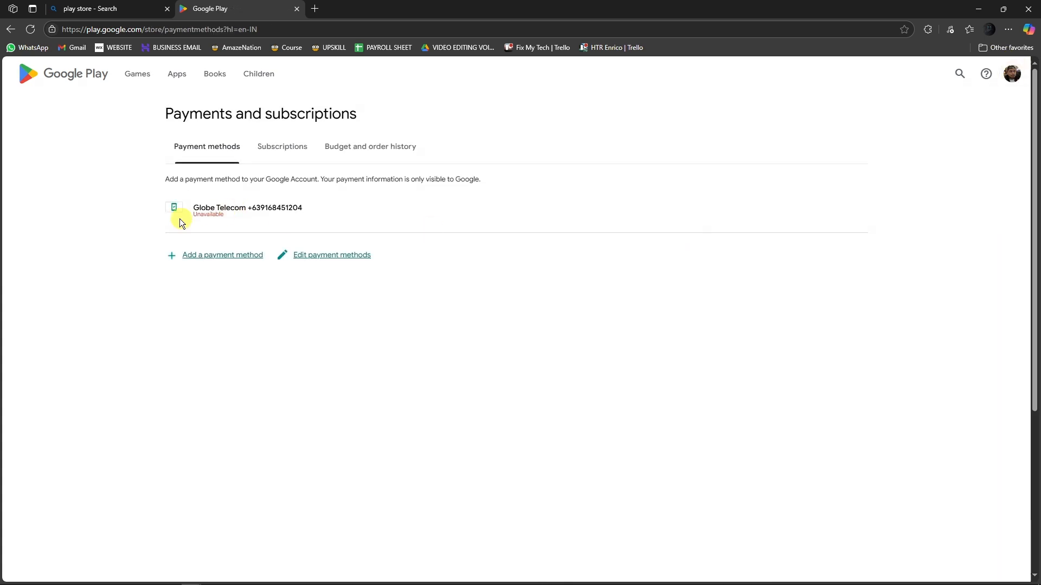
mouse_move(309, 291)
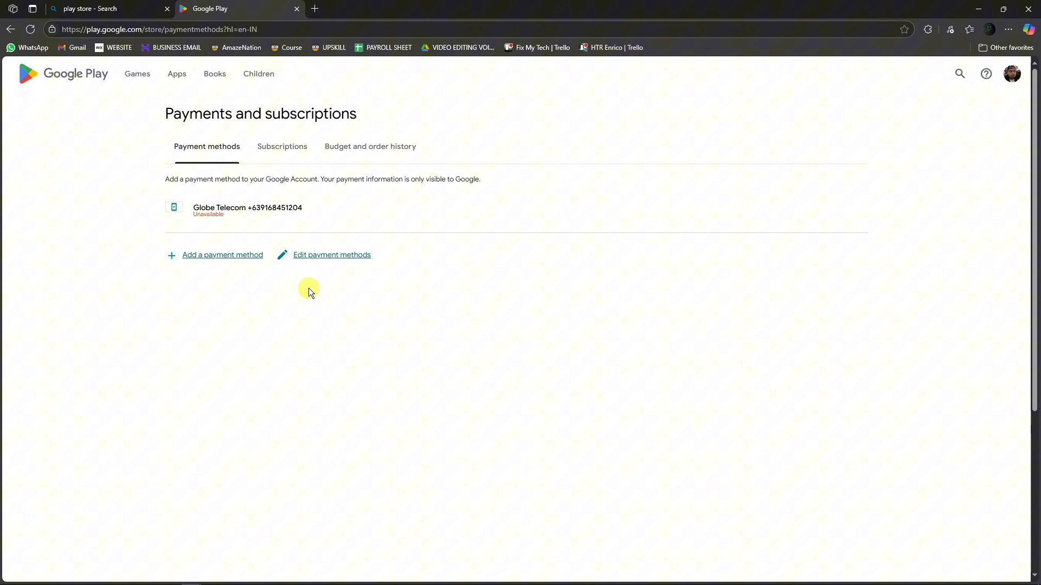
mouse_move(329, 316)
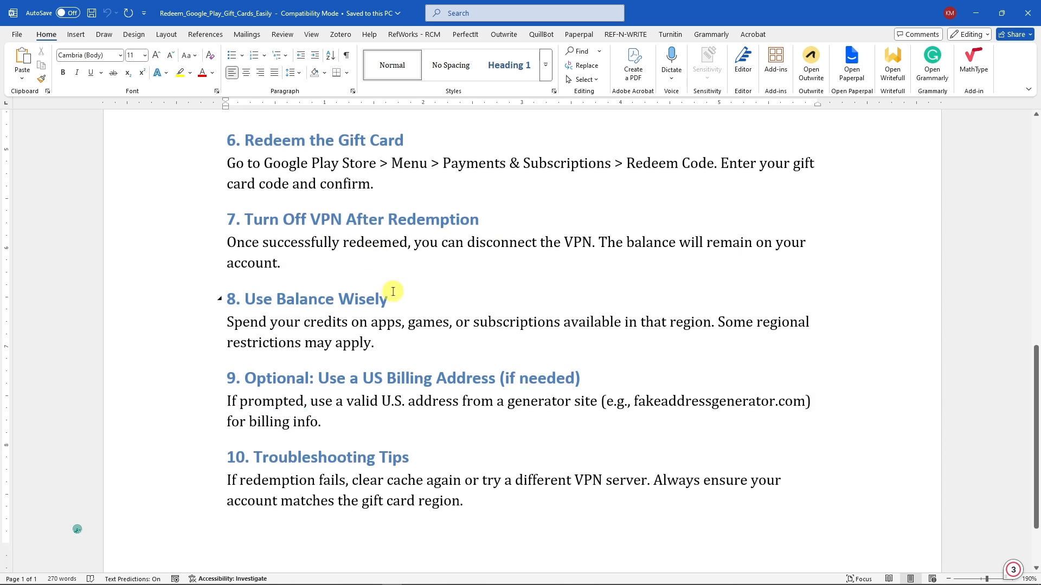
double_click(307, 299)
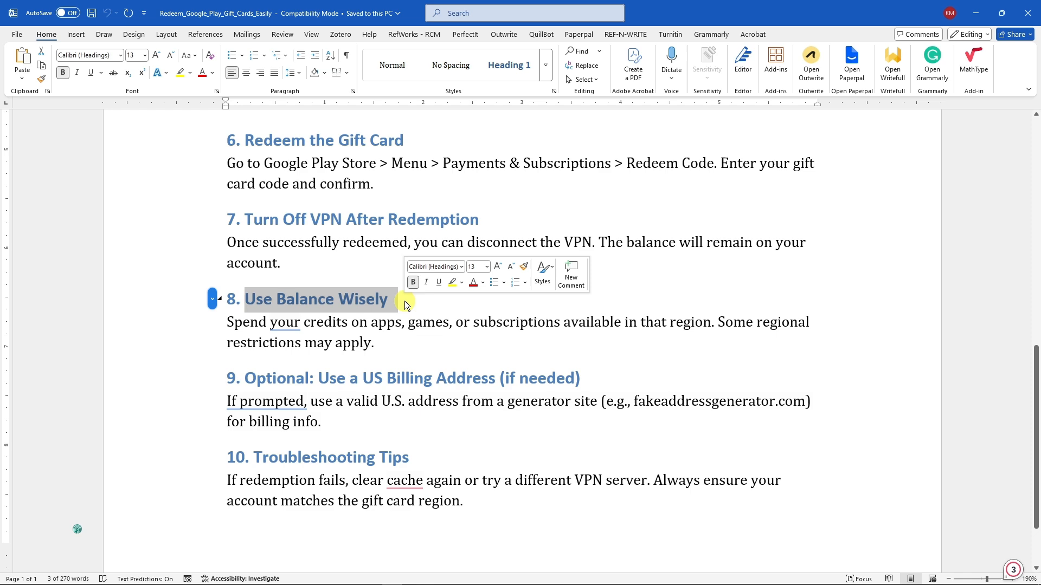
scroll(up, 3)
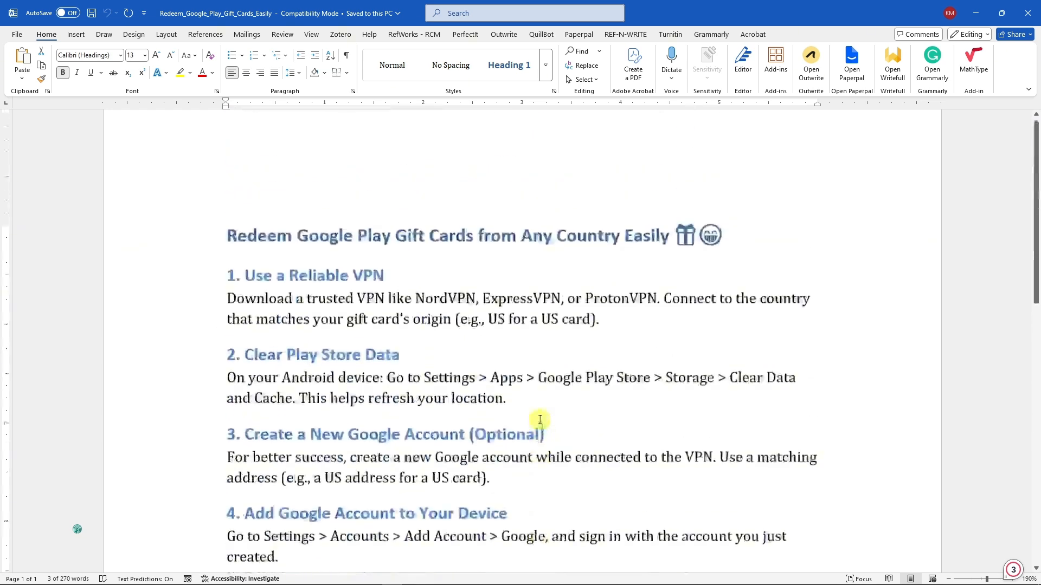